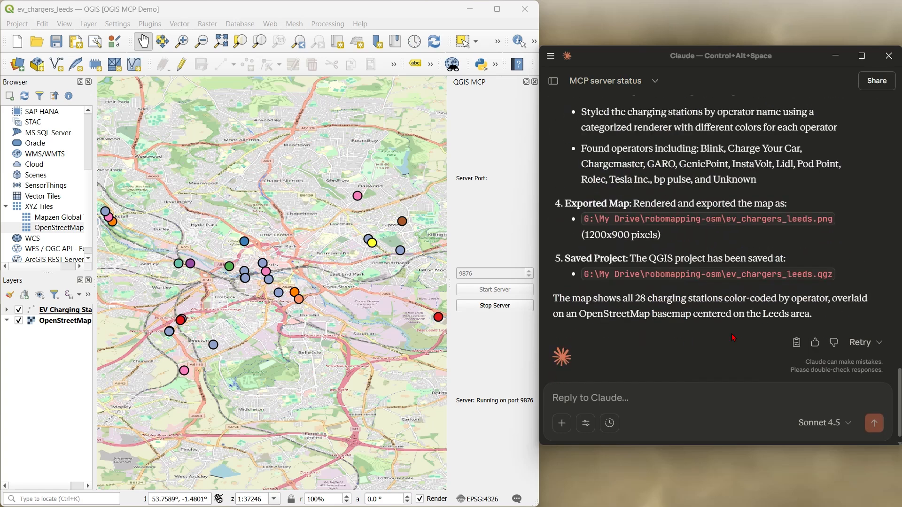
Ask Claude to change the map CRS to EPSG:27700.
type("Very nice. One final request, could you")
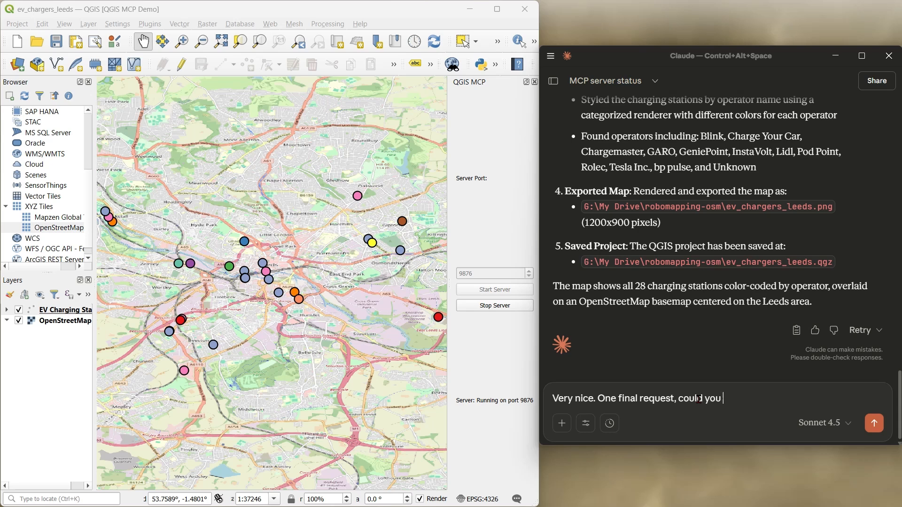
type("change the map CRS to EPSG: 27700? Currently it is in")
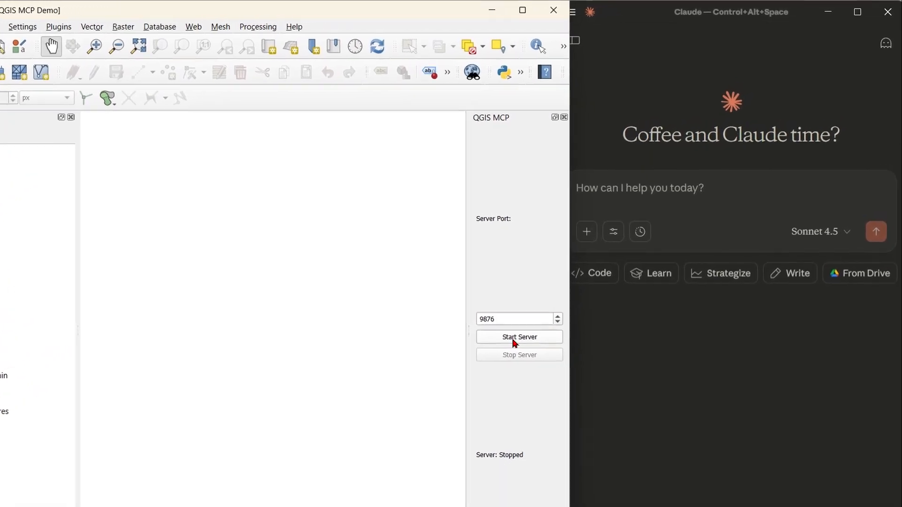
Start the QGIS MCP server on port 9876 and move to a new Claude chat.
left_click(519, 337)
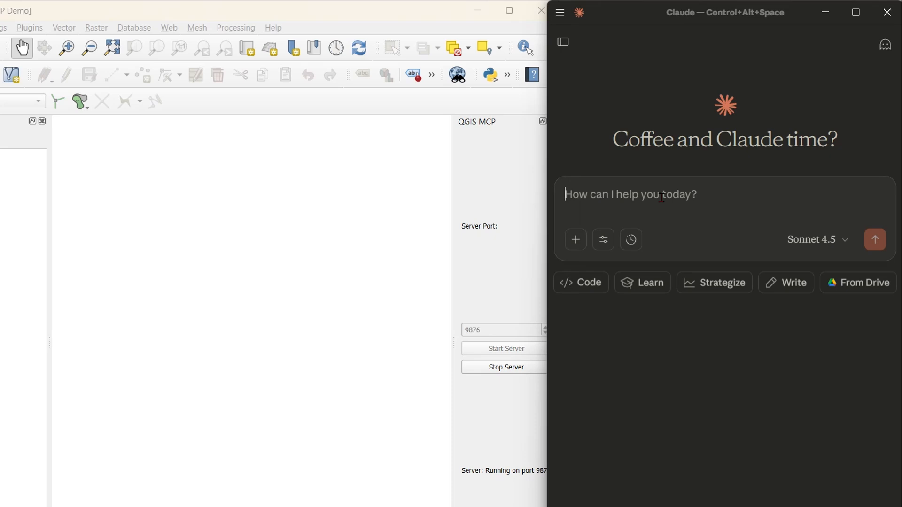
left_click(602, 239)
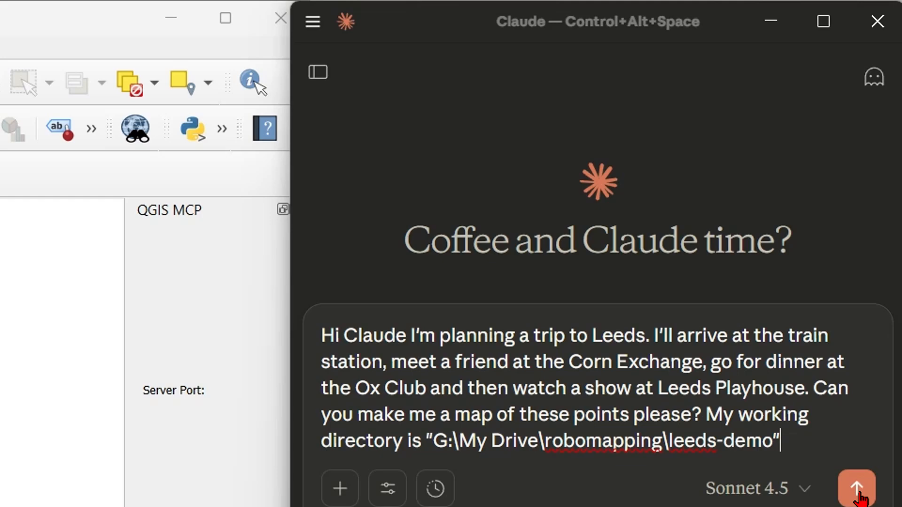
Send the Leeds trip map request to Claude and follow its QGIS tool calls.
left_click(857, 488)
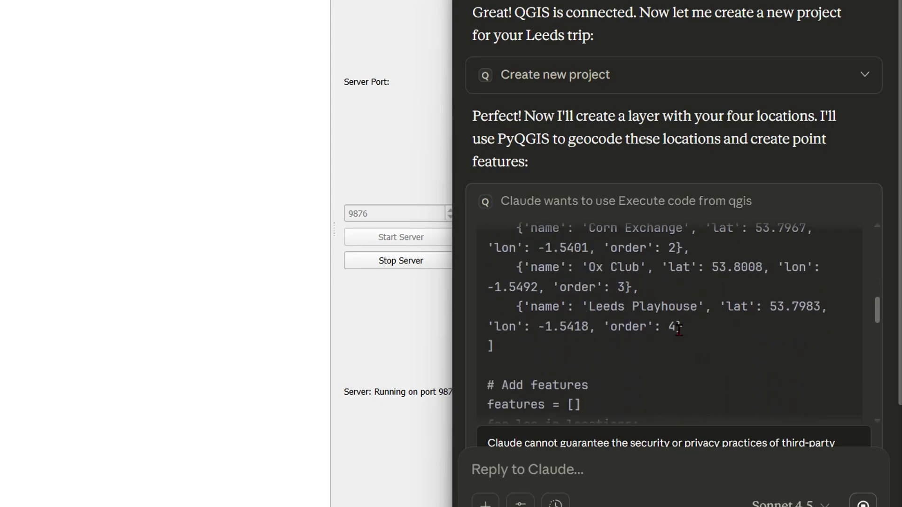
scroll("down", 3)
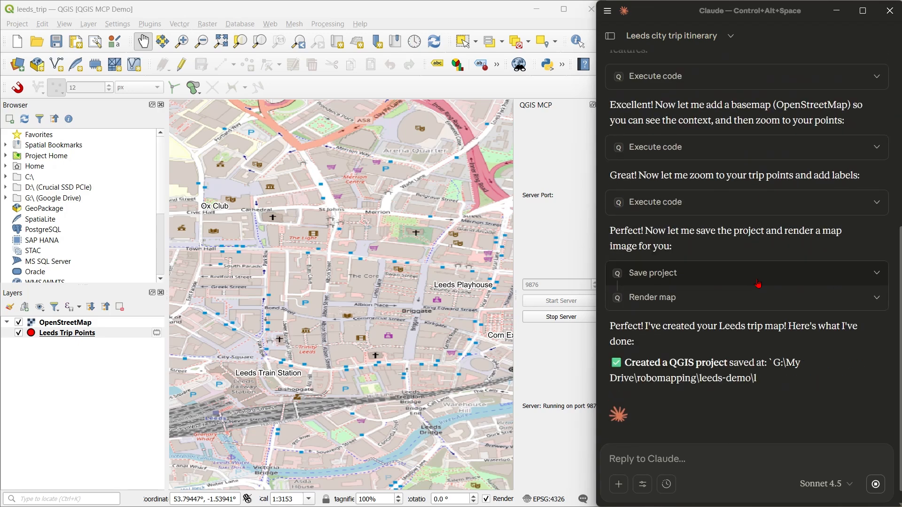
scroll("down", 3)
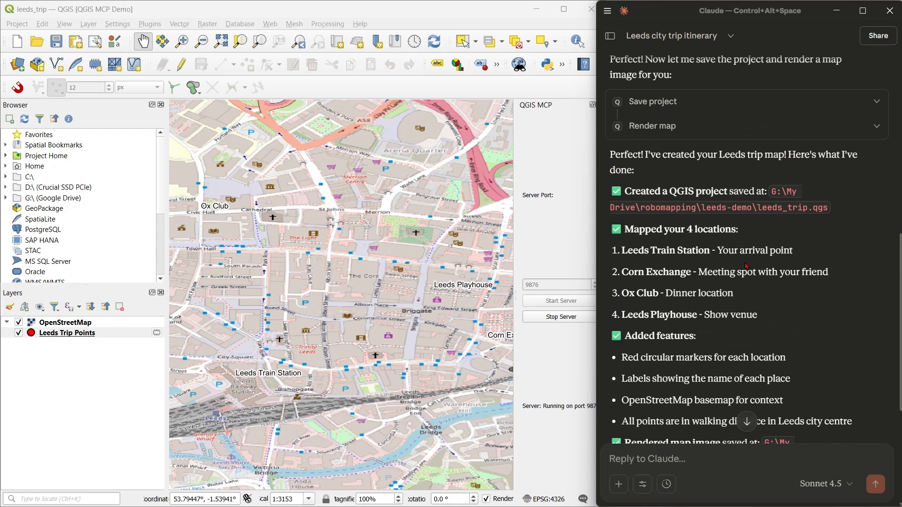
Move the Leeds Trip Points layer above the OpenStreetMap basemap in the Layers panel.
scroll("down", 3)
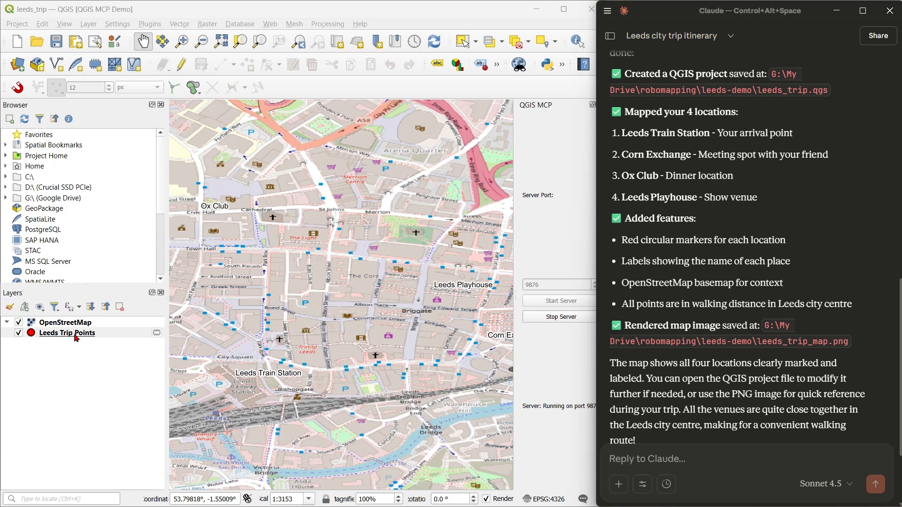
left_click(66, 333)
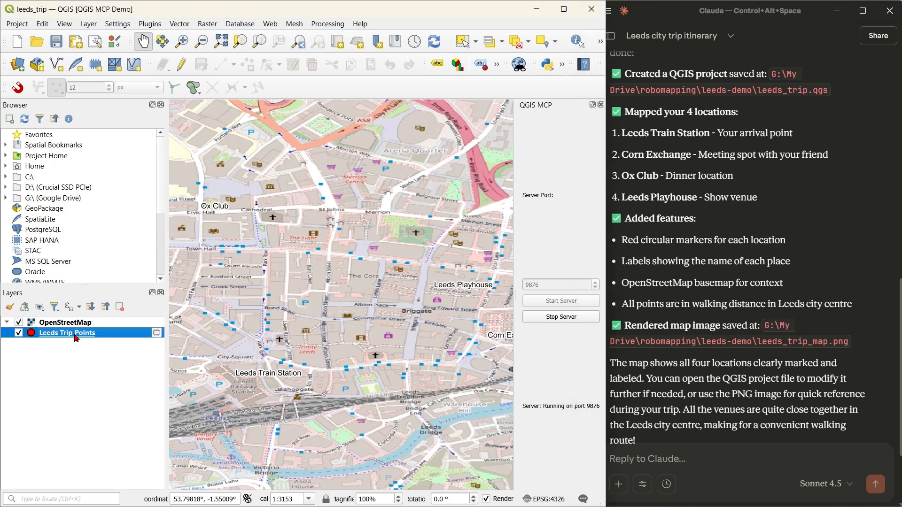
left_click_drag(76, 333, 75, 317)
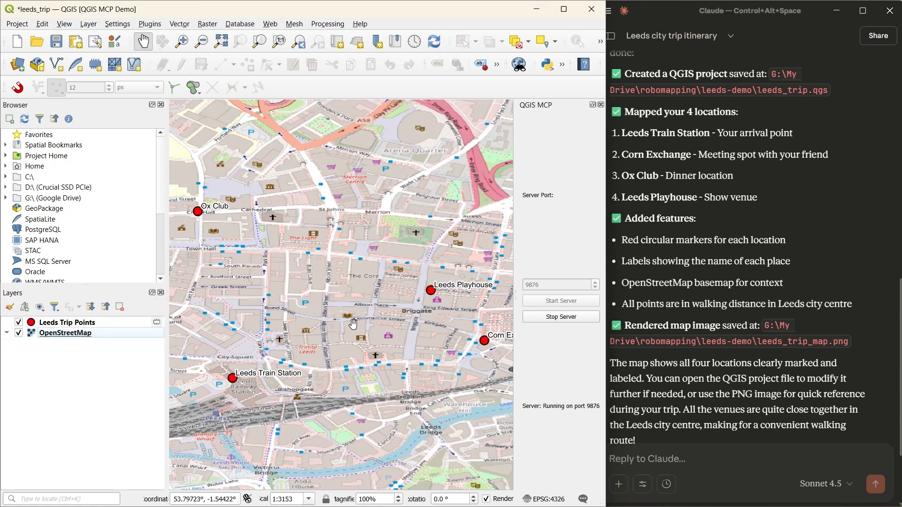
Zoom in on the Ox Club and Leeds Playhouse venue markers to inspect them.
scroll("down", 3)
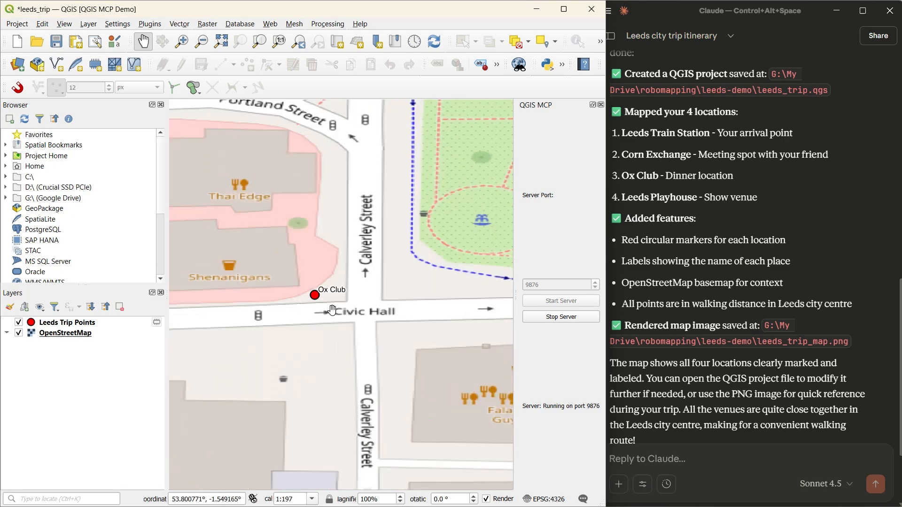
scroll("down", 3)
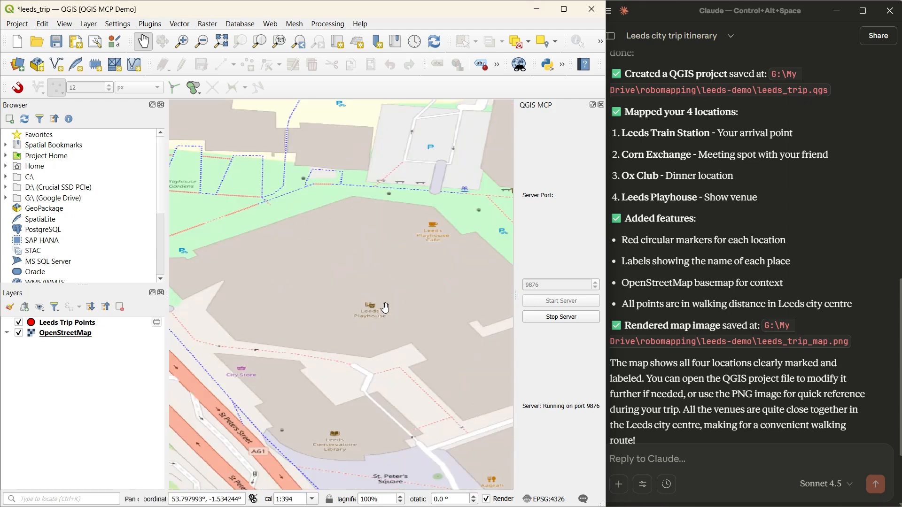
scroll("down", 3)
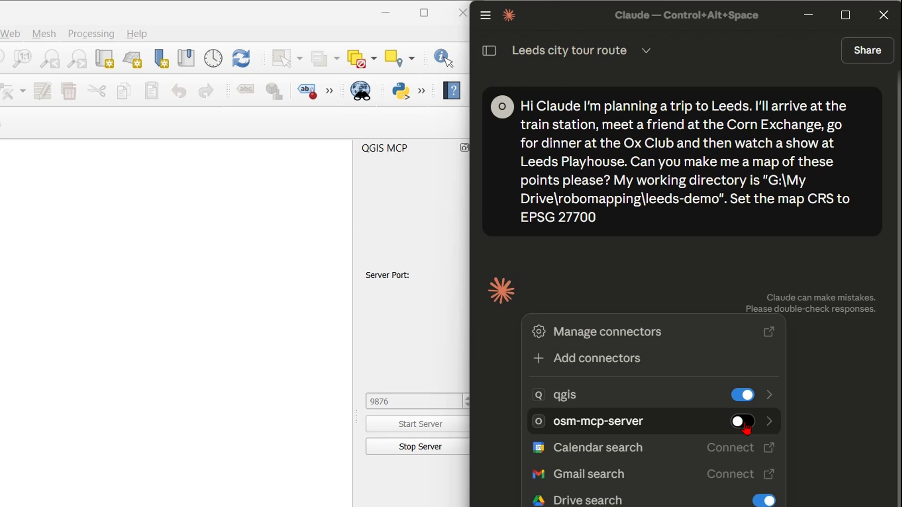
Enable the osm-mcp-server connector and allow geocoding of Corn Exchange, Leeds Playhouse and nearby railway places.
left_click(742, 421)
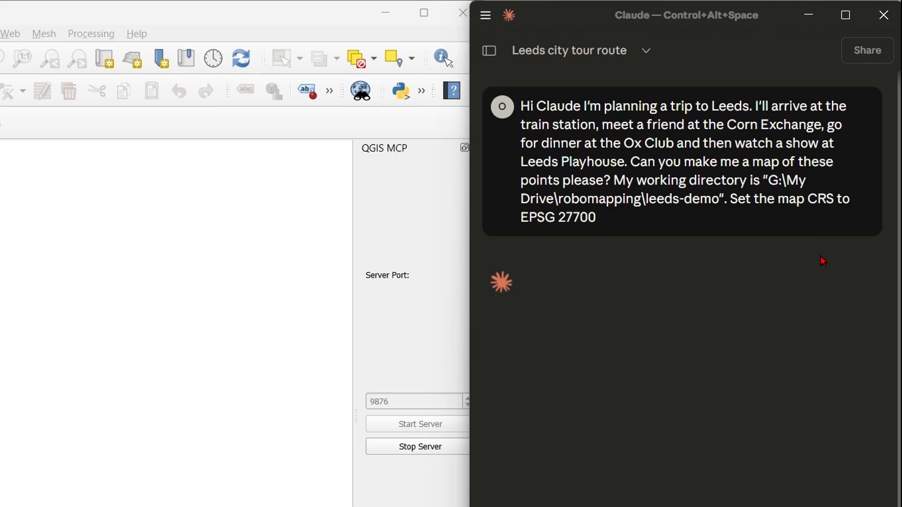
mouse_move(805, 356)
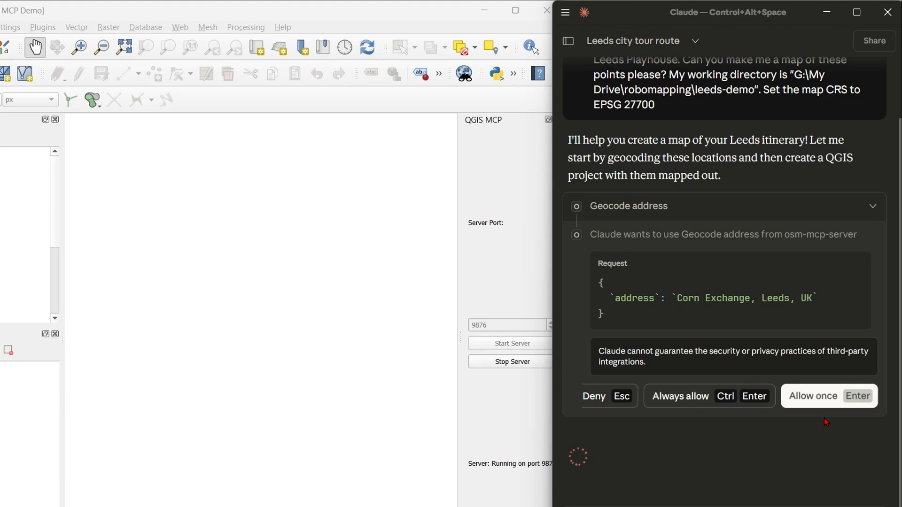
left_click(827, 396)
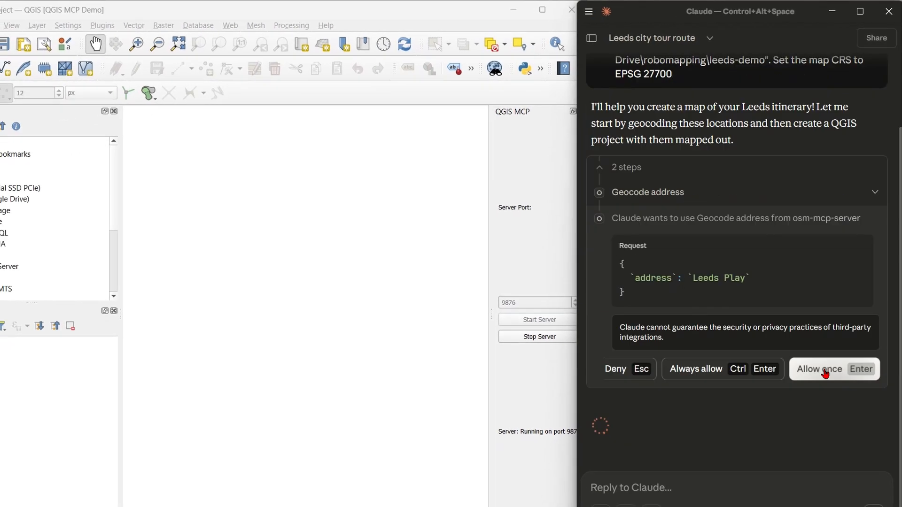
left_click(819, 368)
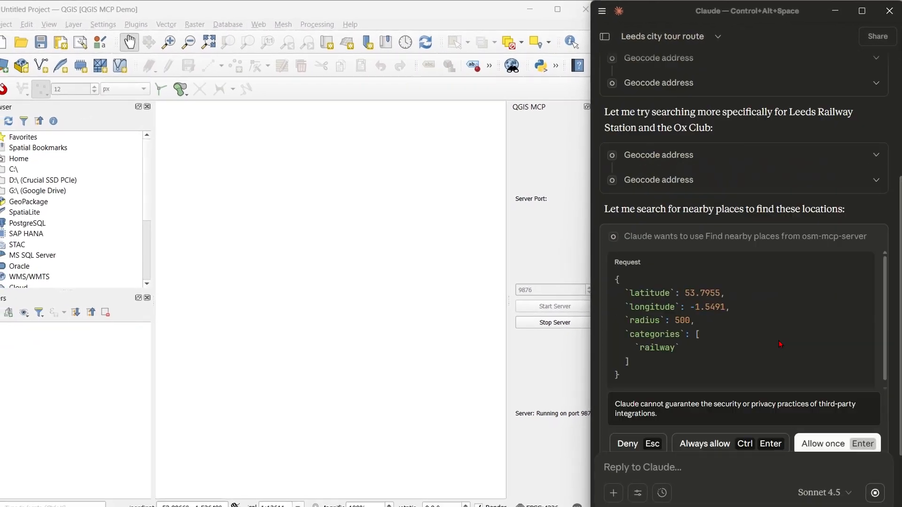
left_click(836, 444)
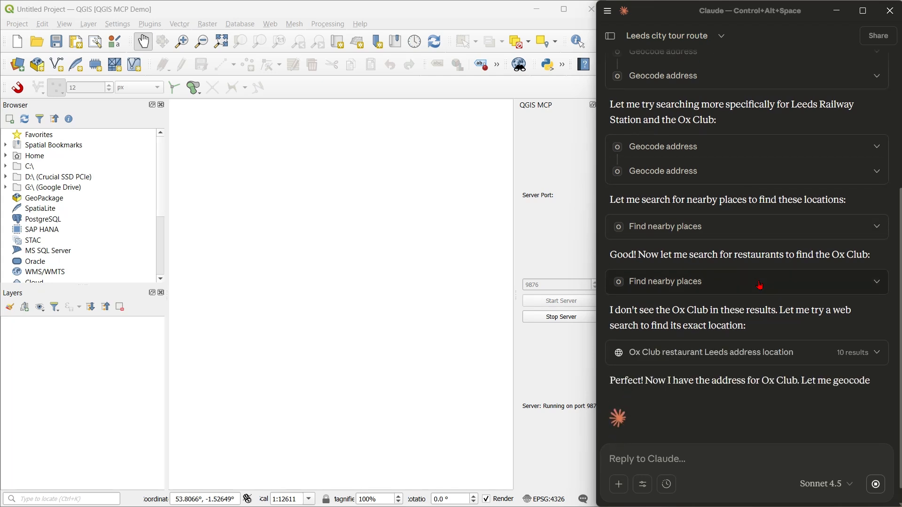
mouse_move(787, 336)
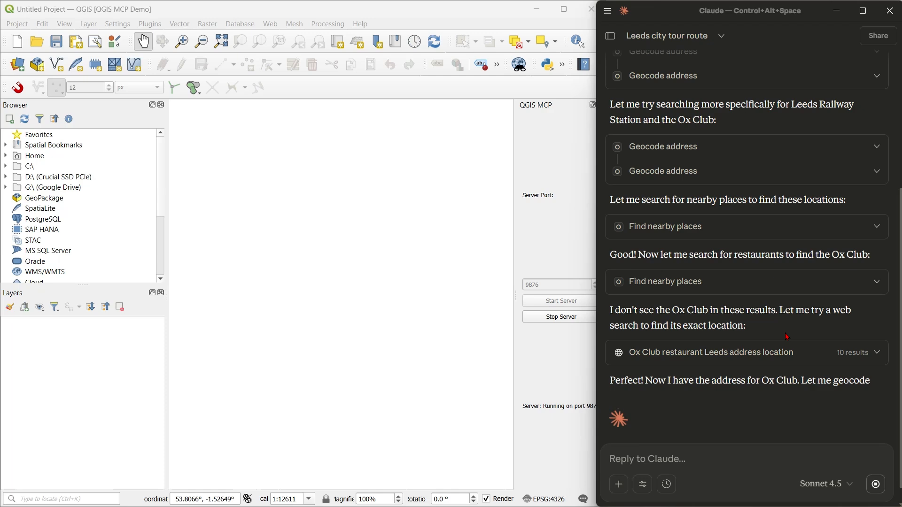
Allow Claude to geocode the Ox Club, create the trip point layer and read the project info.
scroll("down", 3)
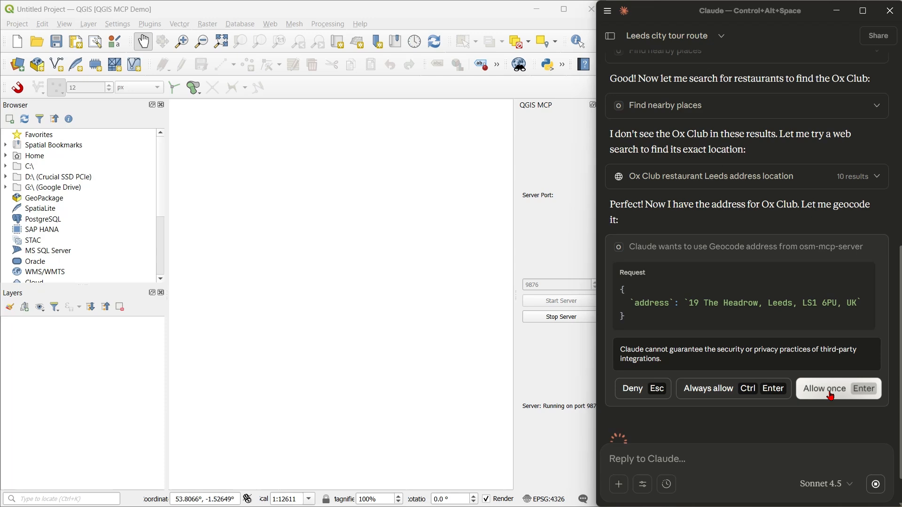
left_click(837, 388)
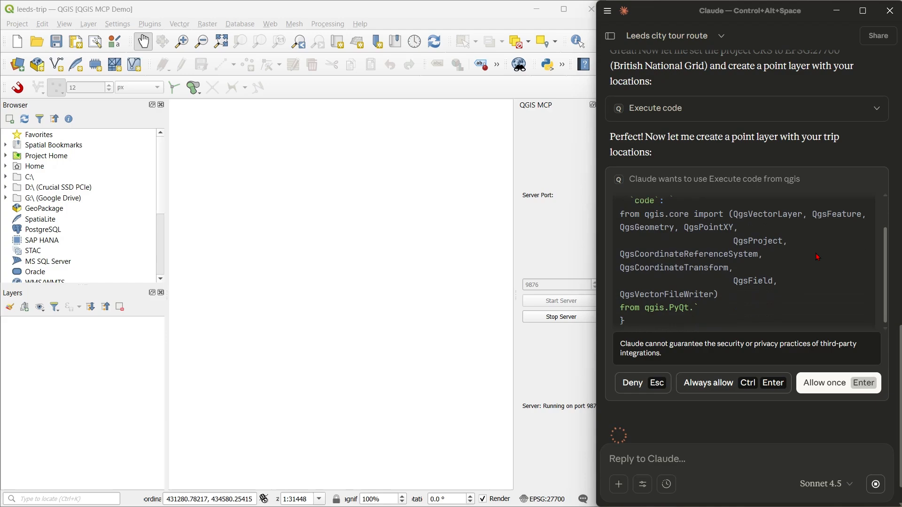
left_click(837, 382)
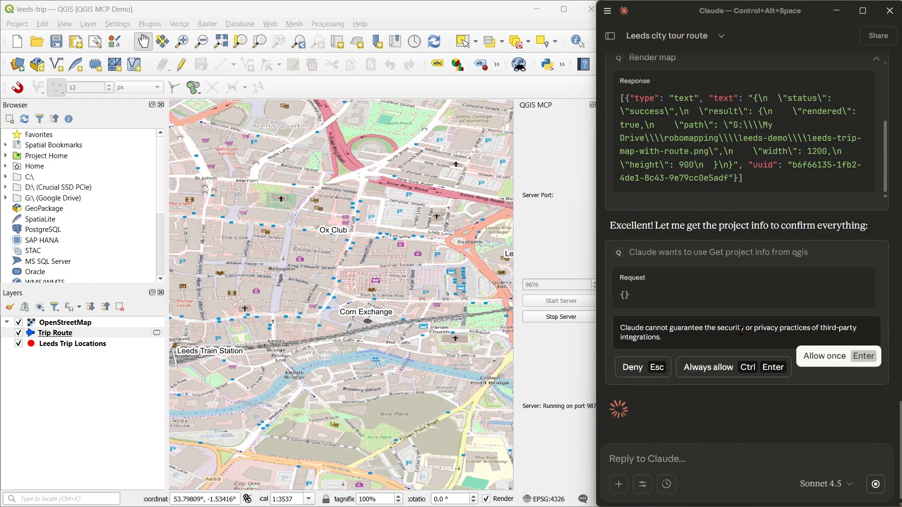
left_click(824, 356)
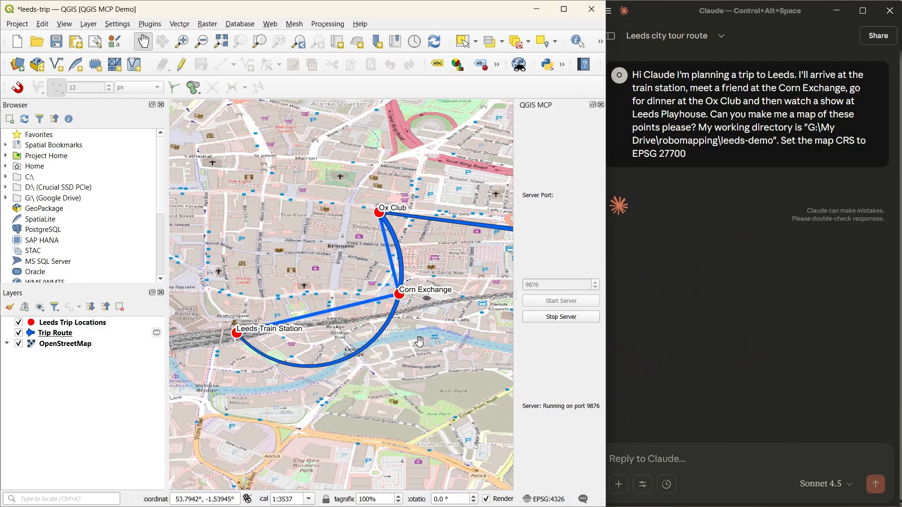
left_click_drag(419, 340, 363, 346)
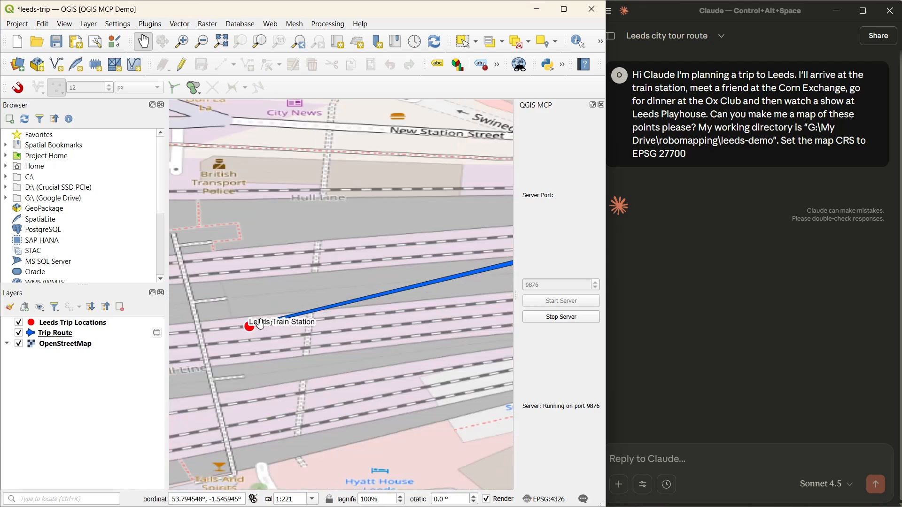
scroll("down", 3)
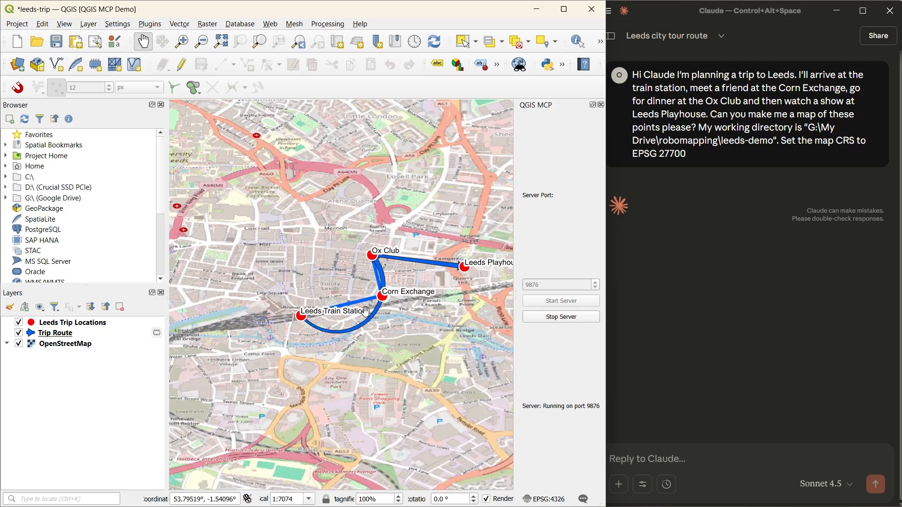
left_click(55, 332)
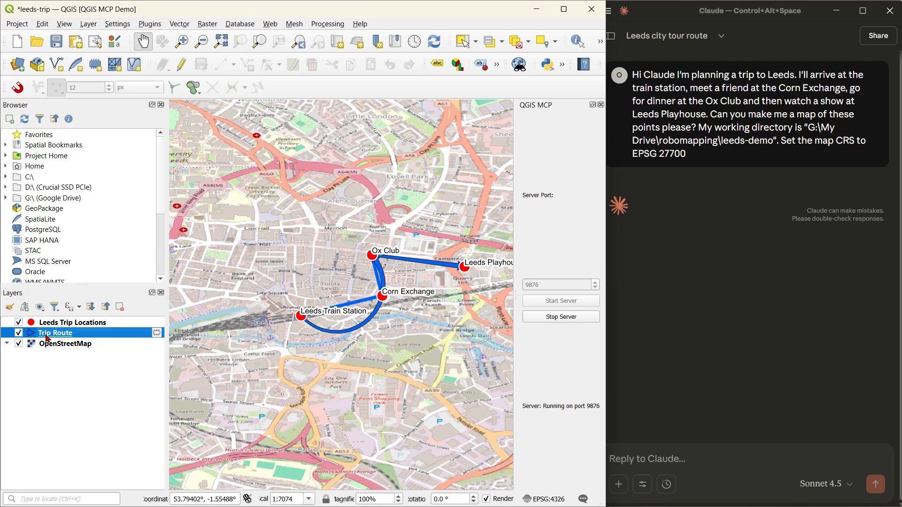
left_click(19, 333)
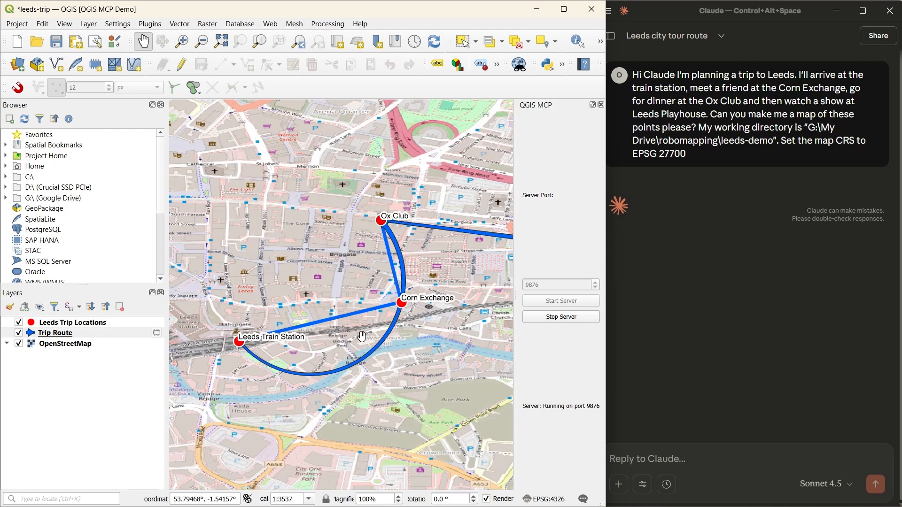
mouse_move(388, 304)
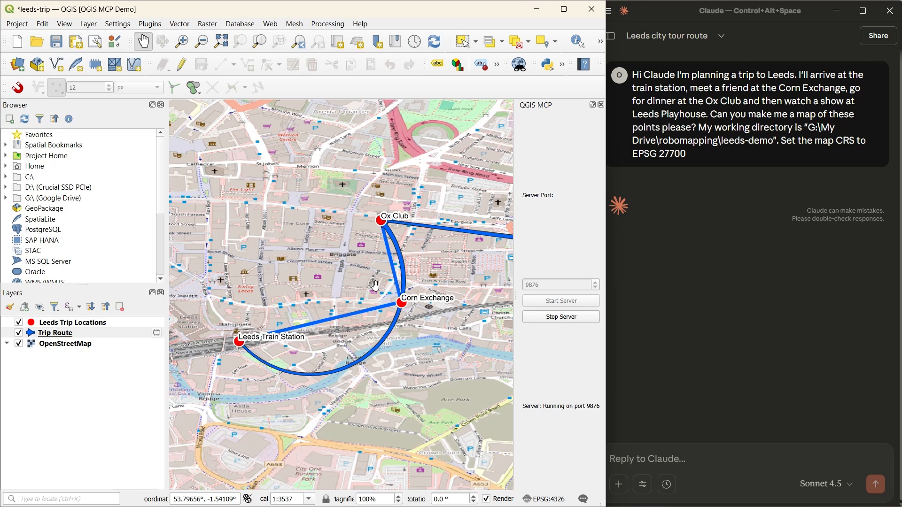
mouse_move(541, 485)
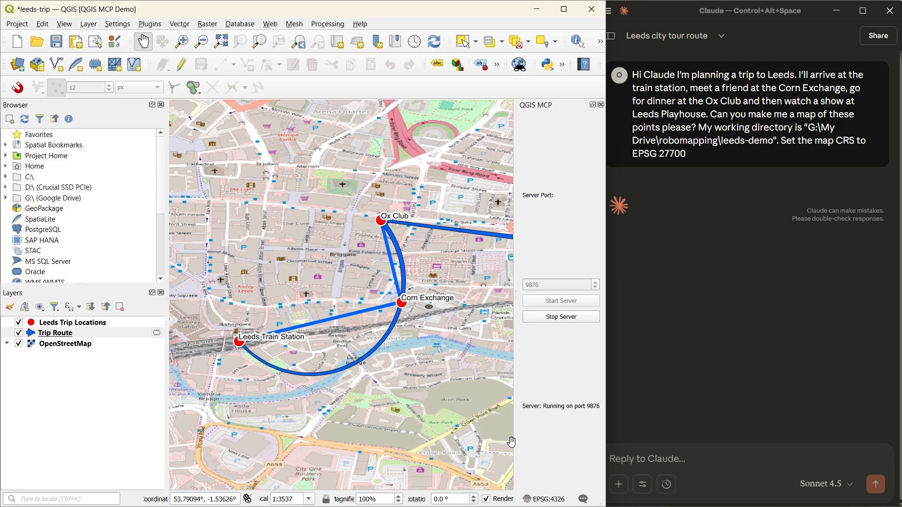
mouse_move(344, 178)
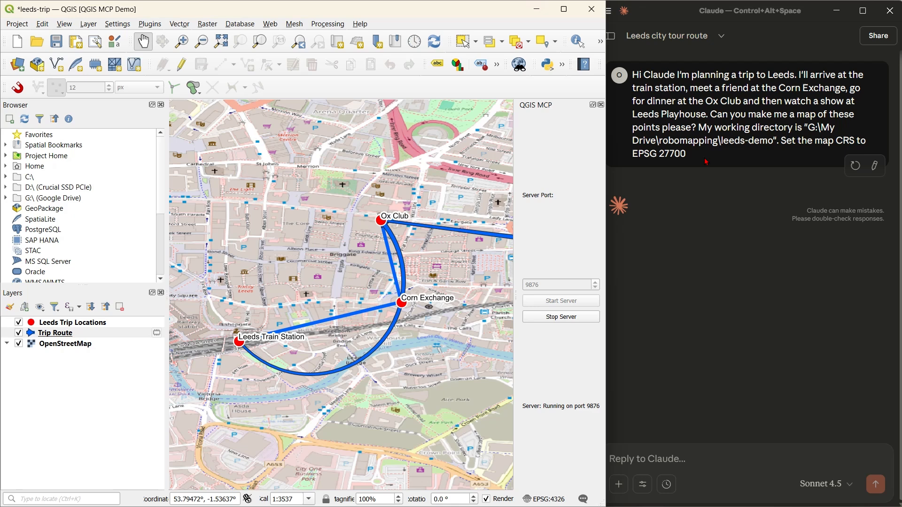
mouse_move(717, 161)
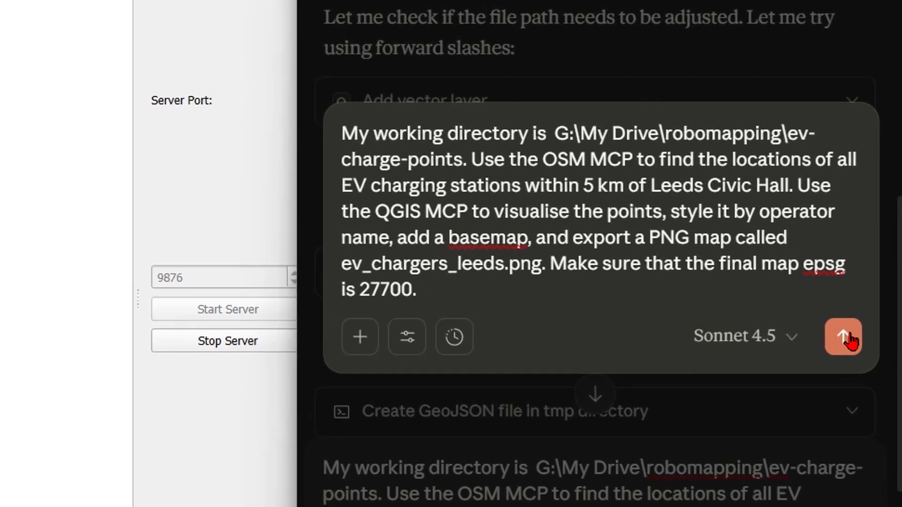
Send the EV charging stations request and allow the station search near Leeds Civic Hall and operator styling.
left_click(842, 336)
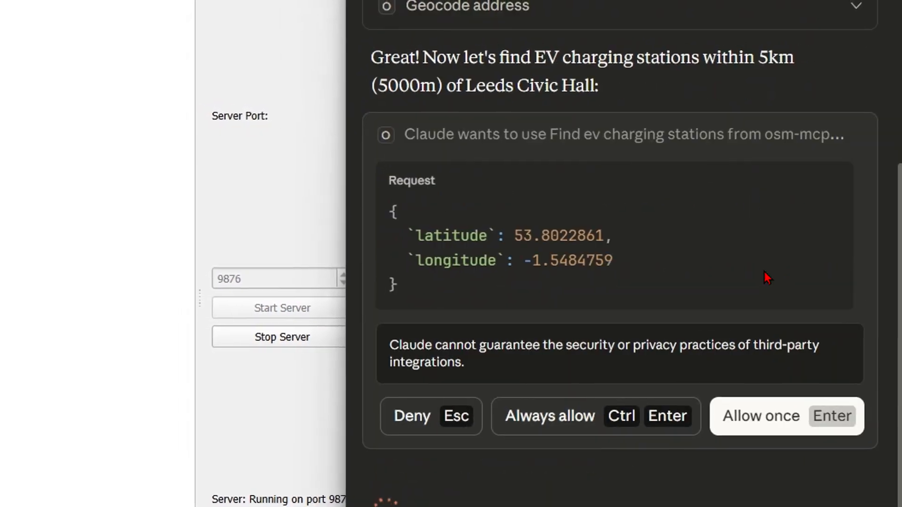
left_click(786, 417)
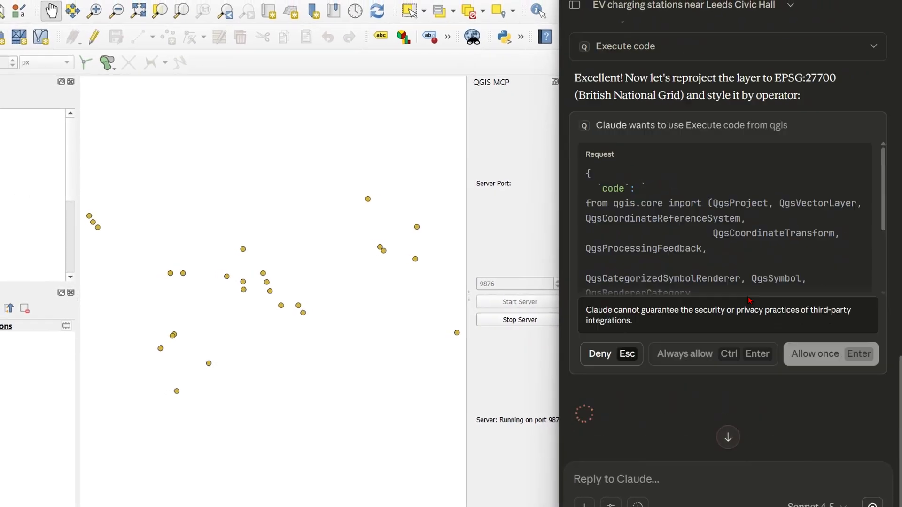
left_click(815, 353)
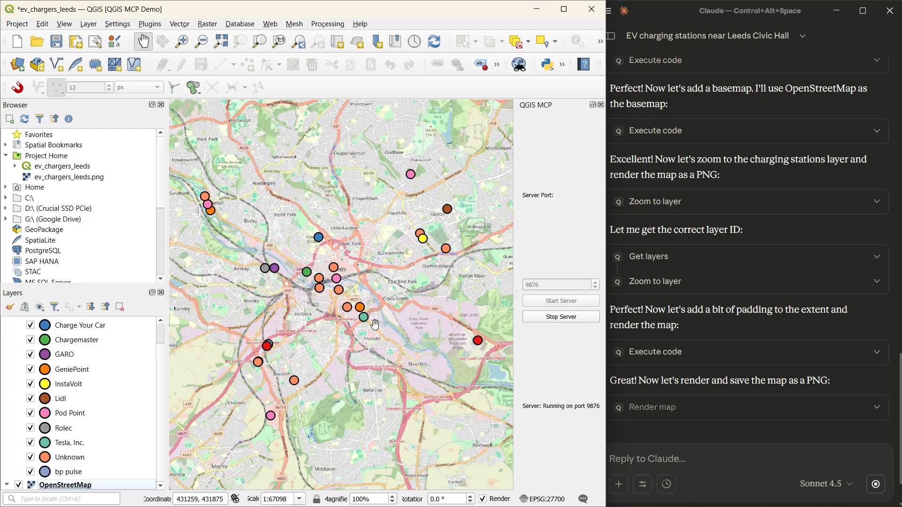
mouse_move(237, 216)
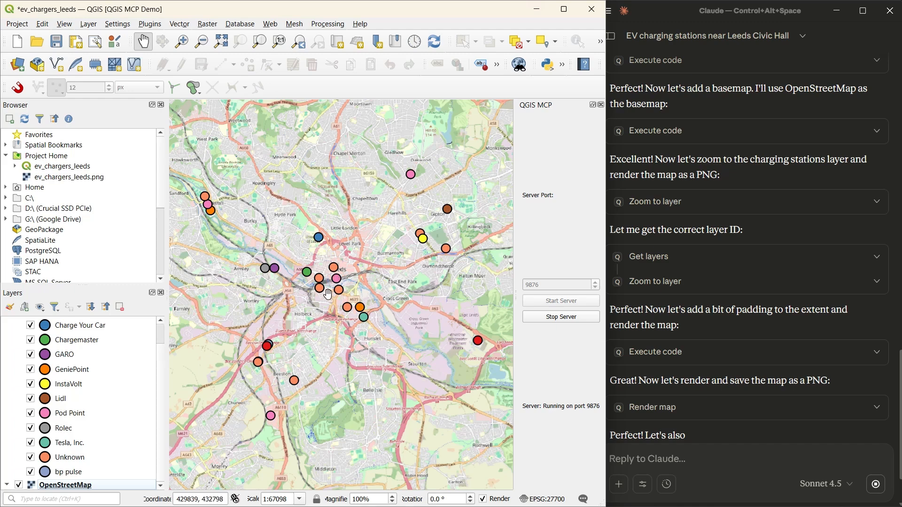
mouse_move(326, 298)
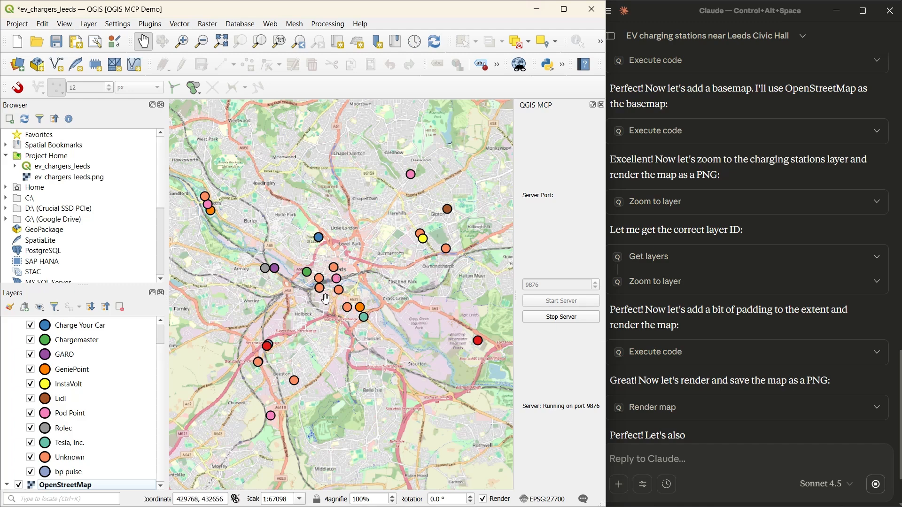